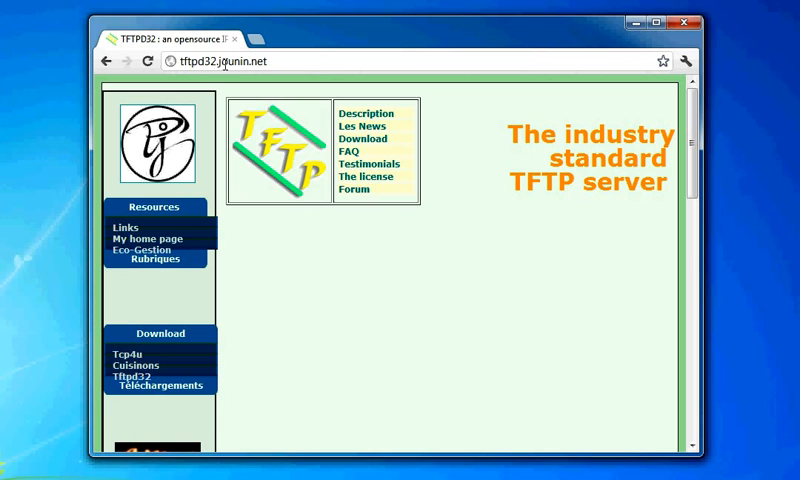
{"action": "mouse_move", "coordinate": [452, 252]}
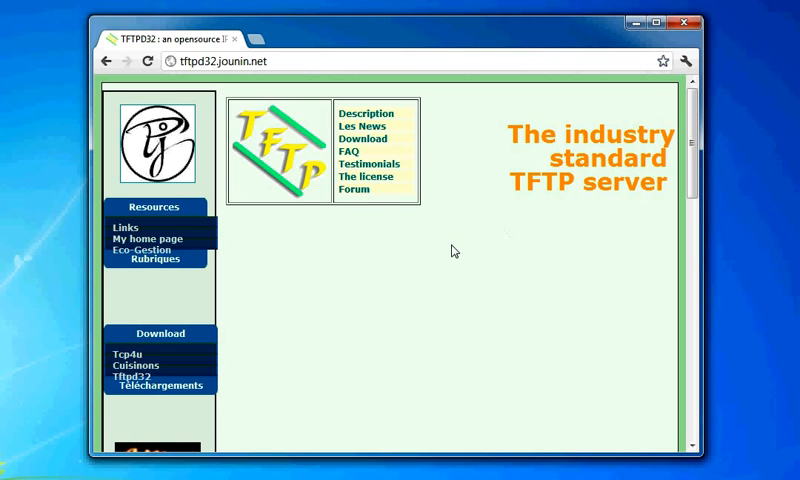
{"action": "mouse_move", "coordinate": [490, 215]}
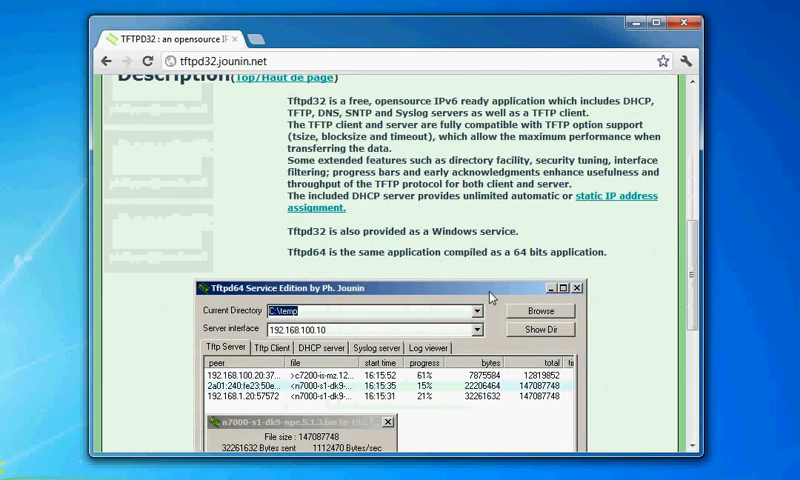
- Select 10.0.1.26 as the Tftpd32 server interface
{"action": "scroll", "scroll_direction": "down", "scroll_amount": 3}
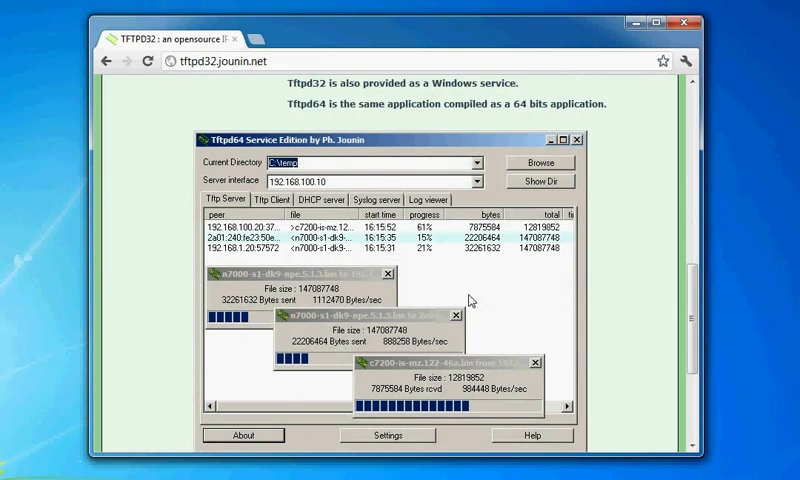
{"action": "scroll", "scroll_direction": "down", "scroll_amount": 3}
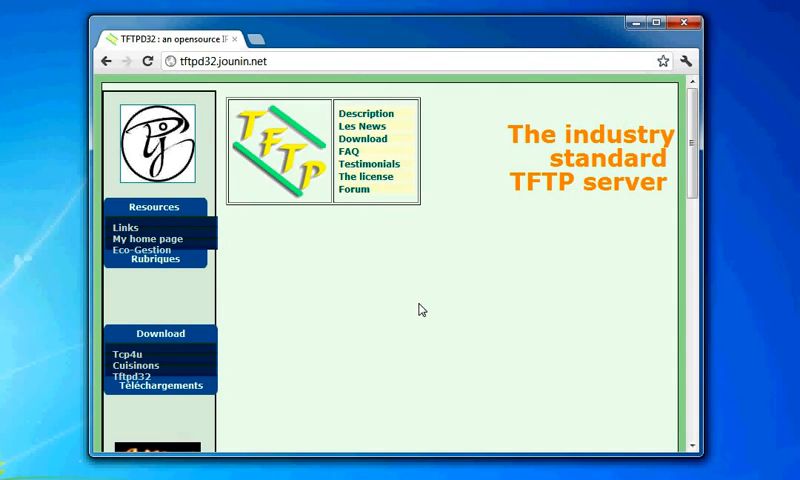
{"action": "scroll", "scroll_direction": "down", "scroll_amount": 3}
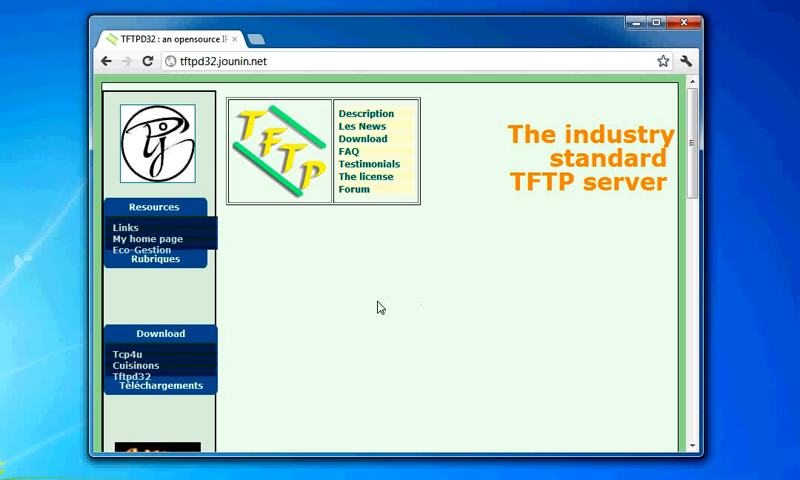
{"action": "mouse_move", "coordinate": [565, 317]}
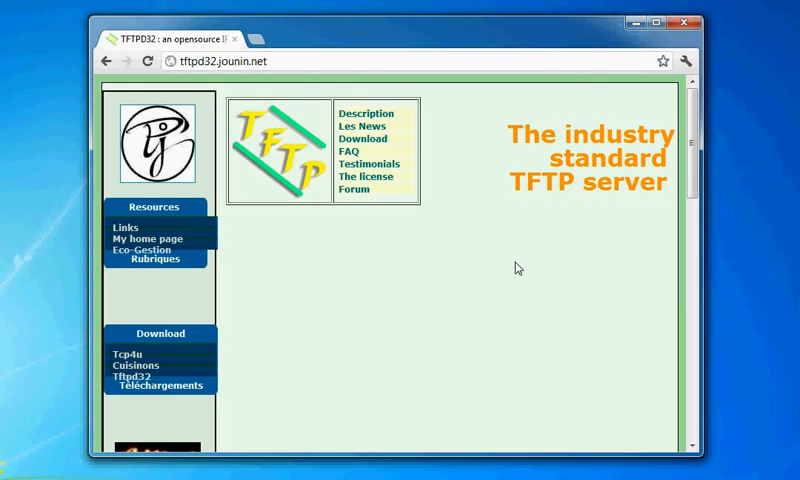
{"action": "scroll", "scroll_direction": "down", "scroll_amount": 3}
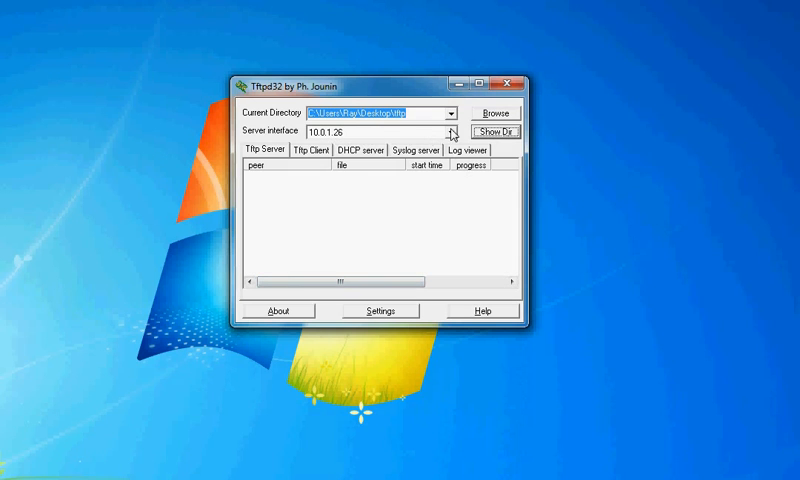
{"action": "left_click", "coordinate": [461, 132]}
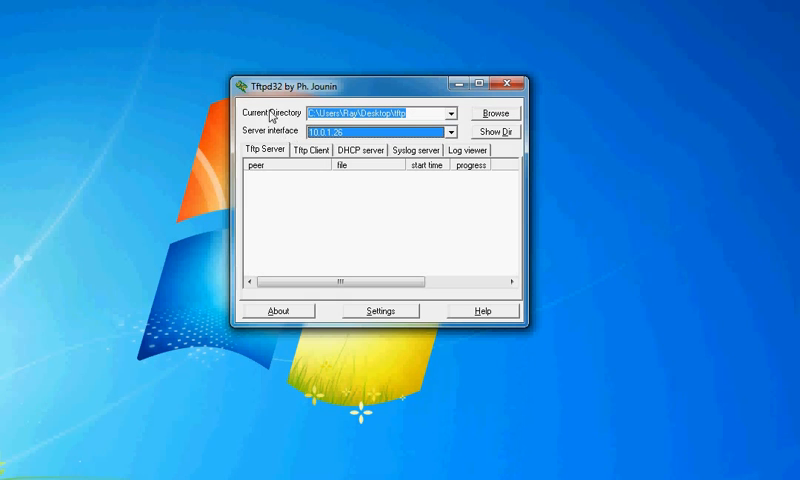
- Keep the tftp folder as the served directory and list its image files
{"action": "left_click", "coordinate": [485, 113]}
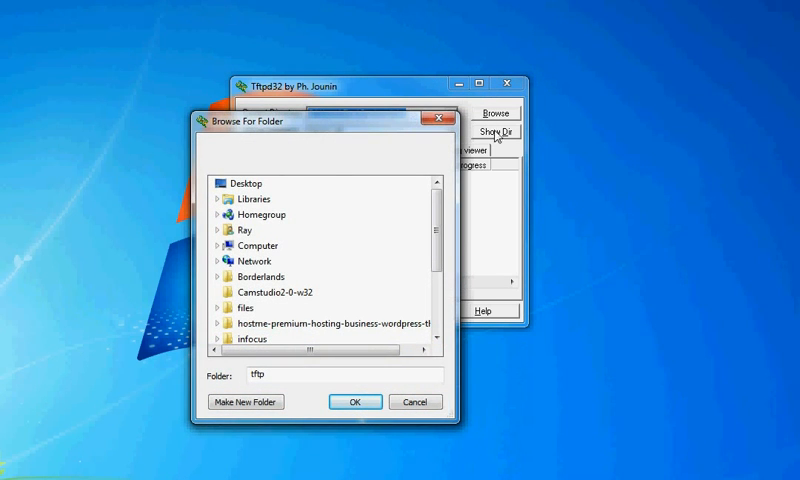
{"action": "left_click", "coordinate": [354, 401]}
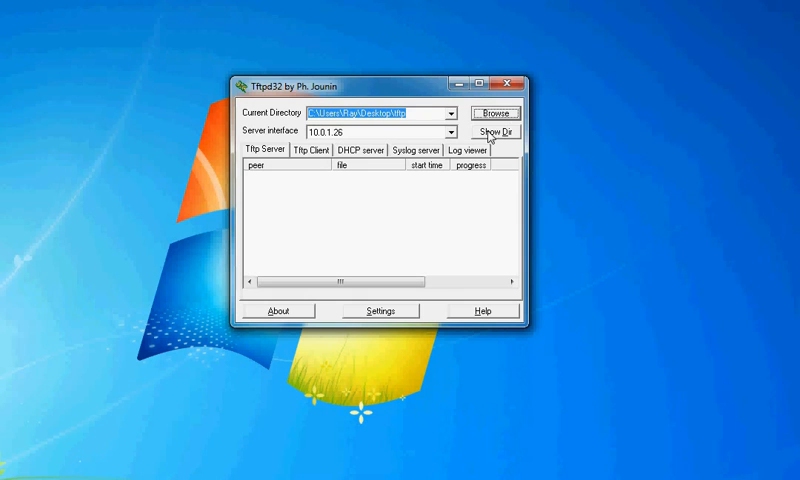
{"action": "left_click", "coordinate": [490, 131]}
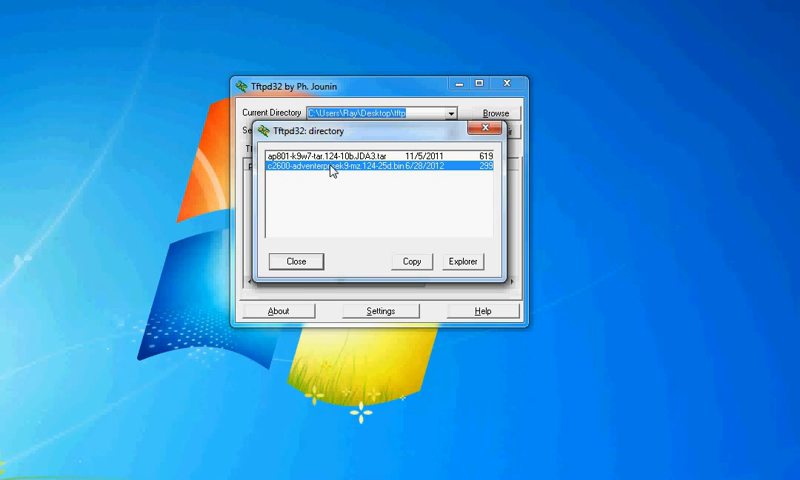
{"action": "mouse_move", "coordinate": [336, 181]}
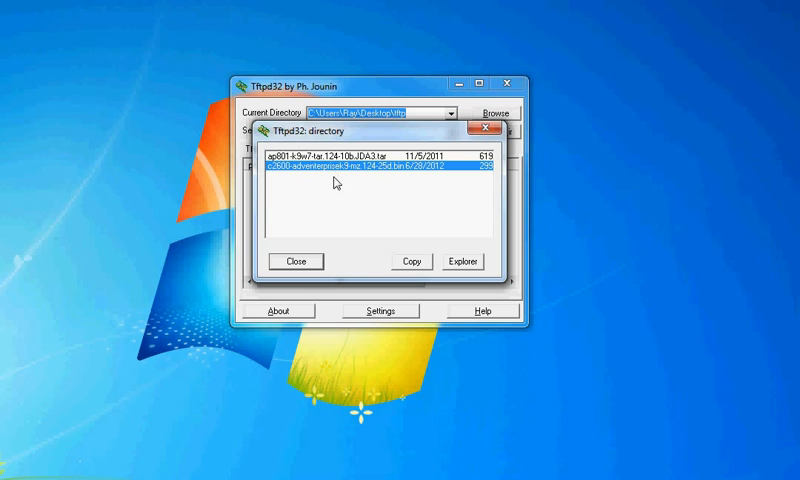
{"action": "left_click", "coordinate": [295, 261]}
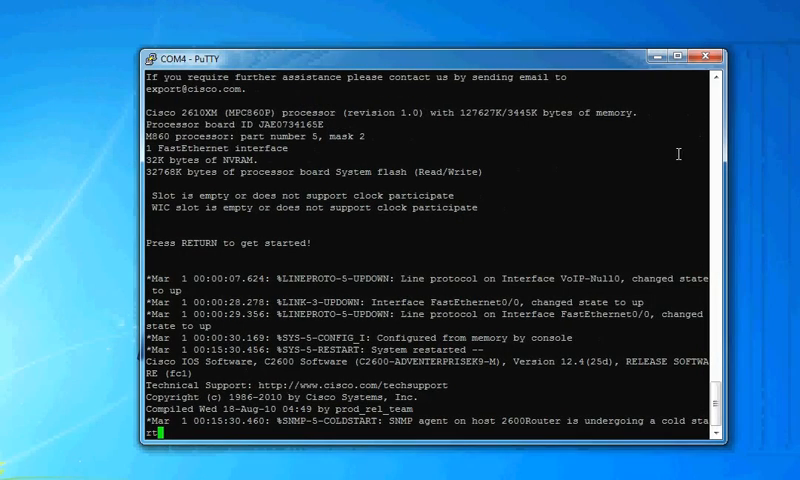
{"action": "mouse_move", "coordinate": [586, 213]}
{"action": "type", "text": "\\"}
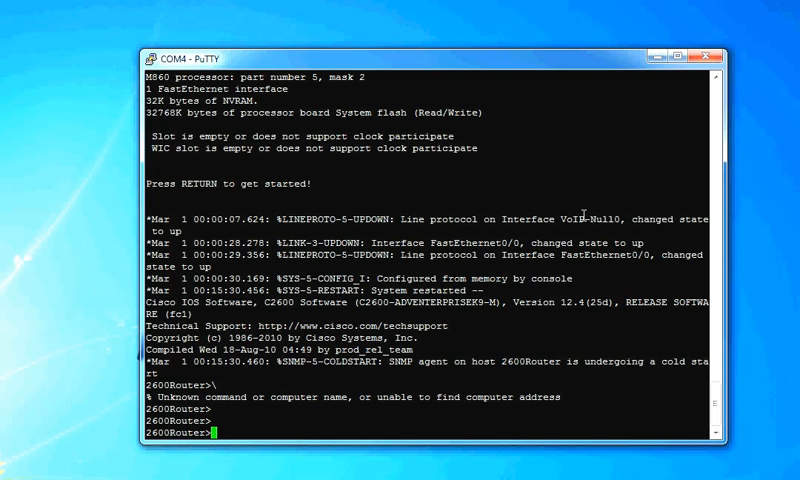
- Enter privileged mode, check 'show ip int brief' for FastEthernet0/0, then enter configuration mode
{"action": "type", "text": "en"}
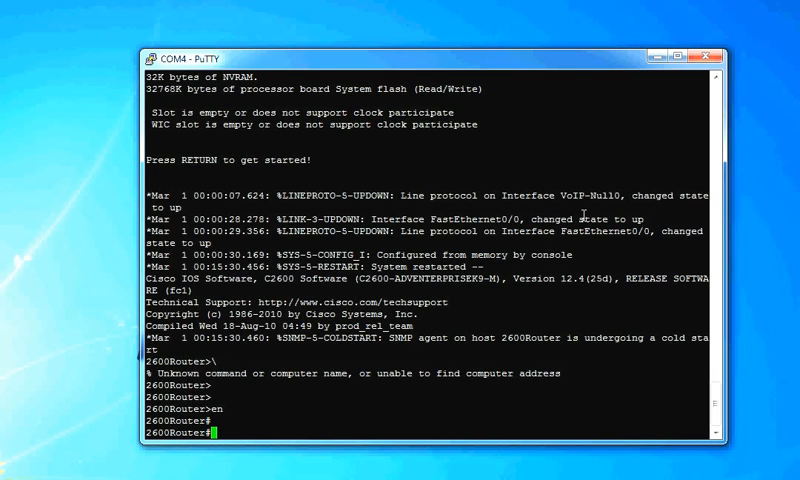
{"action": "type", "text": "show ip int brie"}
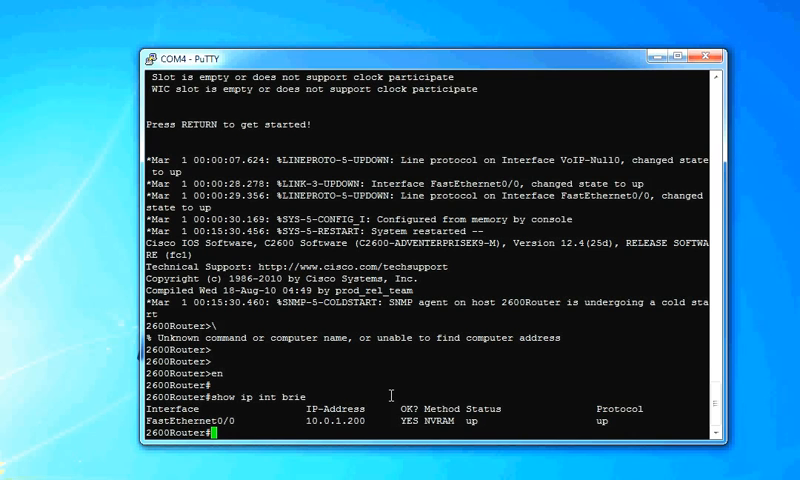
{"action": "type", "text": "conf t"}
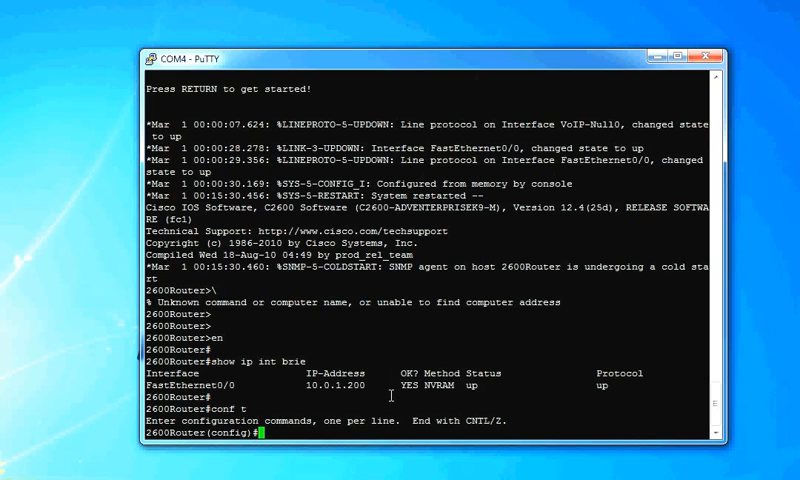
- Enter interface configuration for FastEthernet0/0
{"action": "type", "text": "fa"}
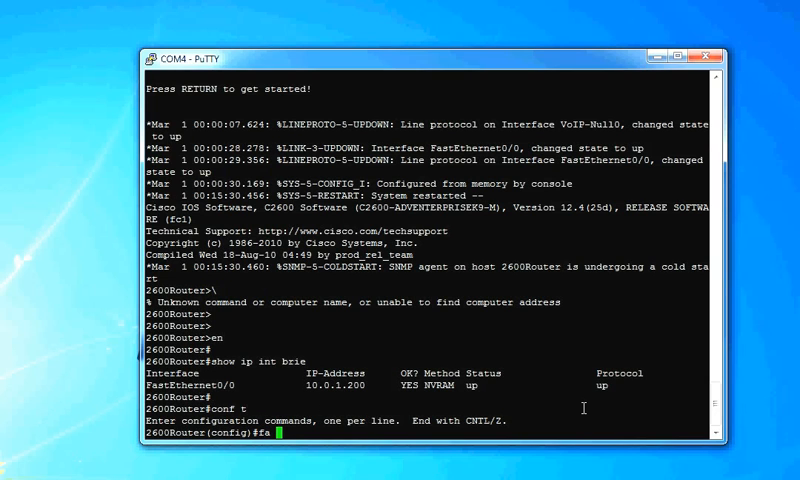
{"action": "type", "text": "0/"}
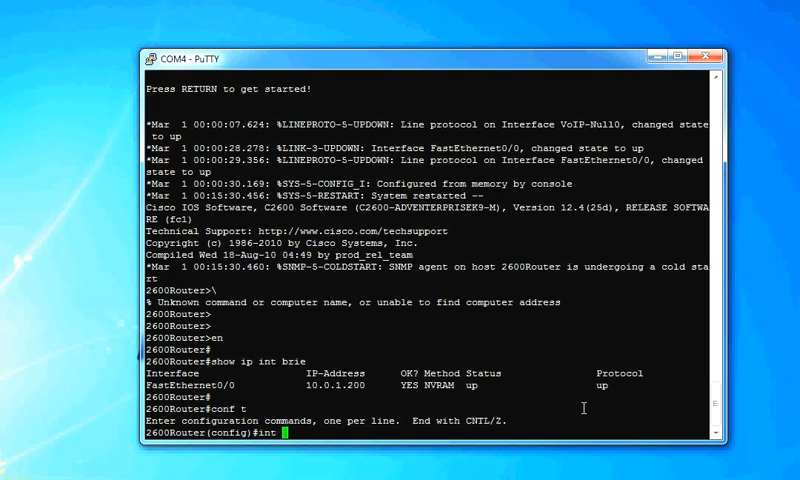
{"action": "type", "text": "fa 0/0"}
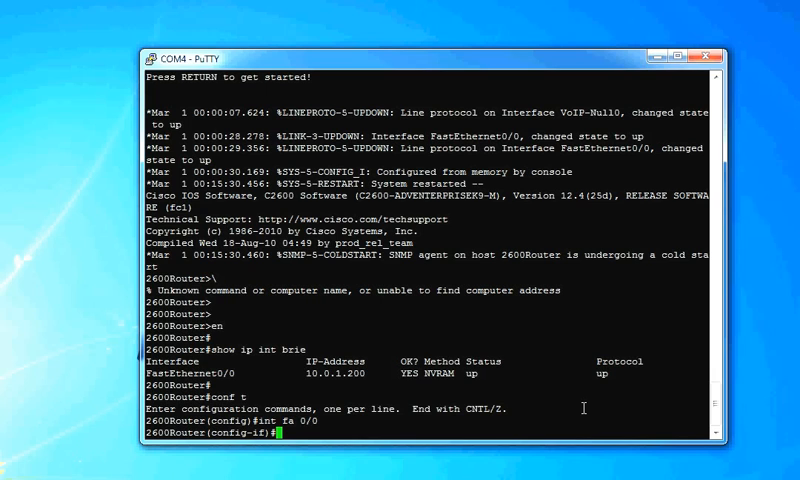
- Set address 10.0.1.200 255.255.255.0, exit, and write the configuration to memory
{"action": "type", "text": "ip address"}
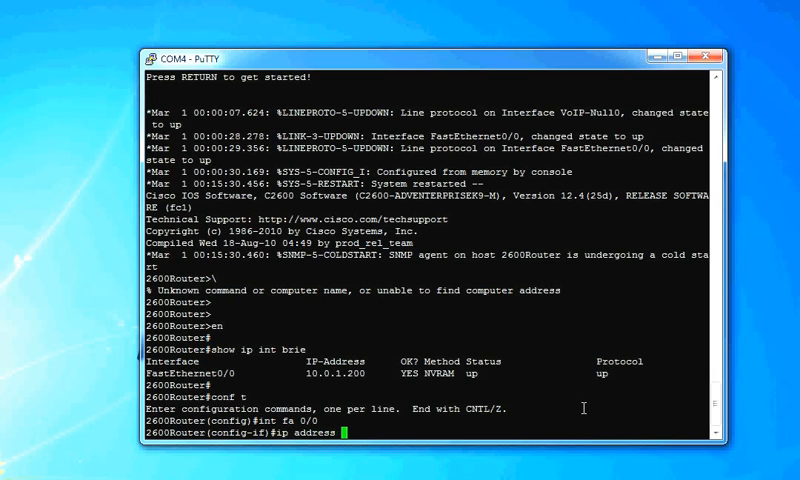
{"action": "type", "text": "10.0."}
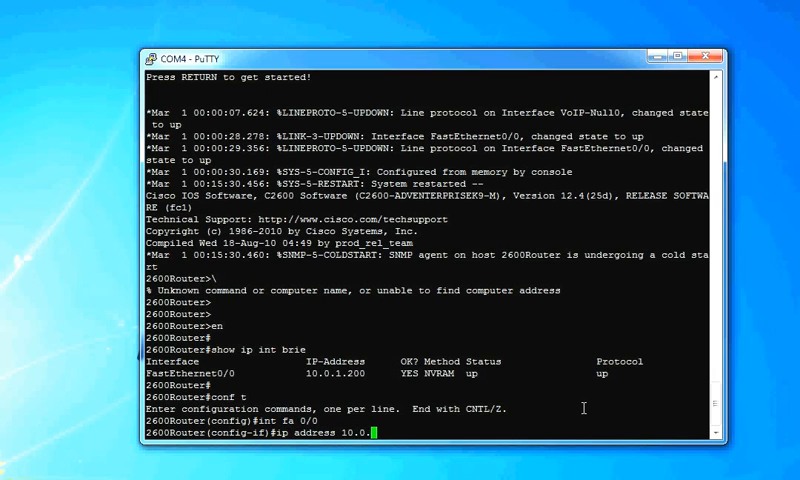
{"action": "type", "text": "1.200."}
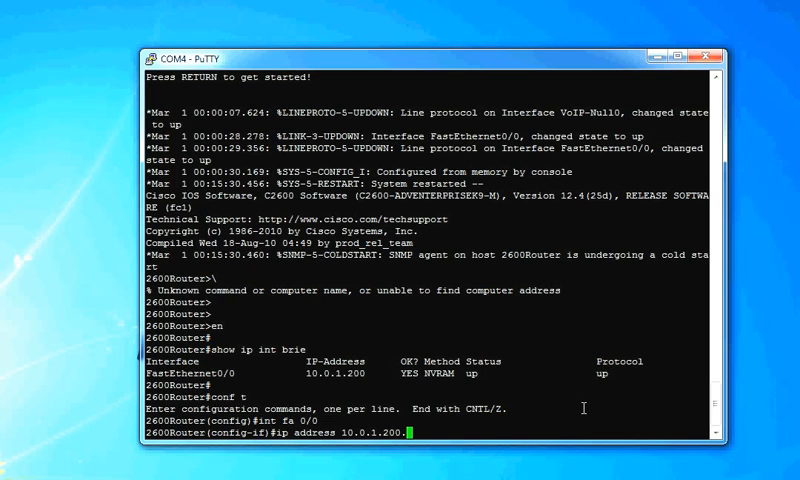
{"action": "type", "text": "255"}
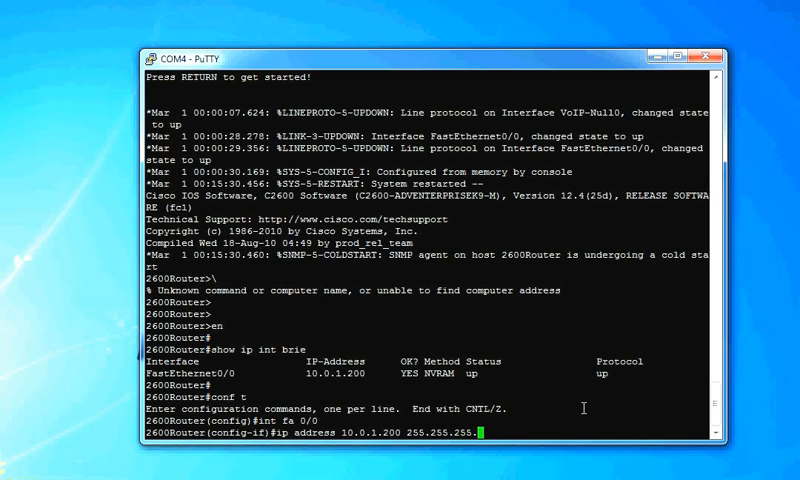
{"action": "type", "text": "0"}
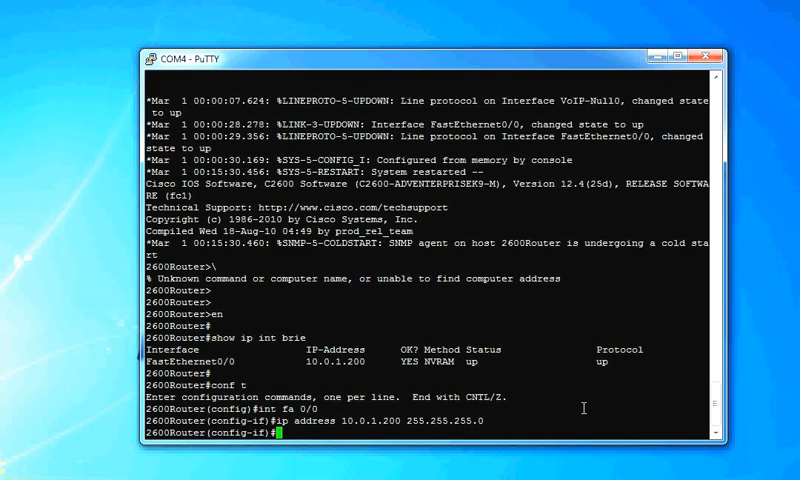
{"action": "type", "text": "end"}
{"action": "type", "text": "wr"}
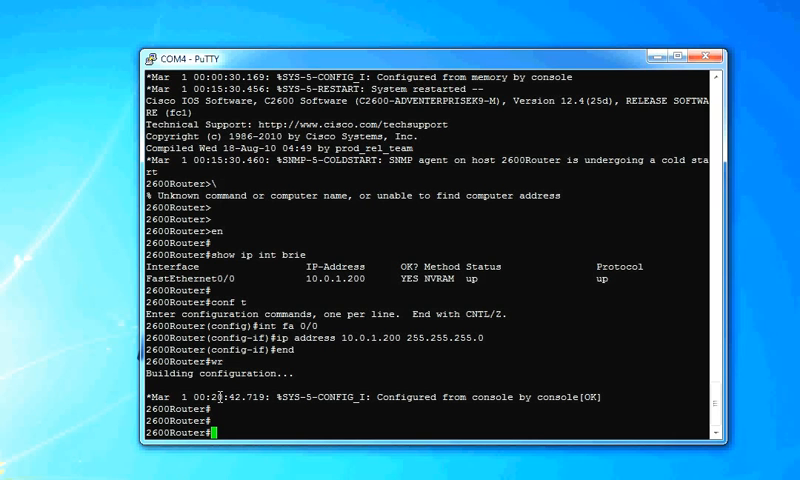
{"action": "scroll", "scroll_direction": "down", "scroll_amount": 3}
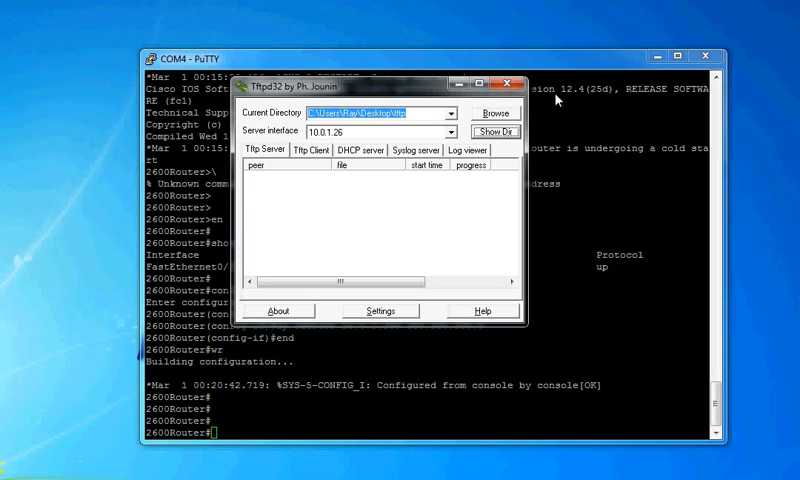
{"action": "left_click", "coordinate": [492, 128]}
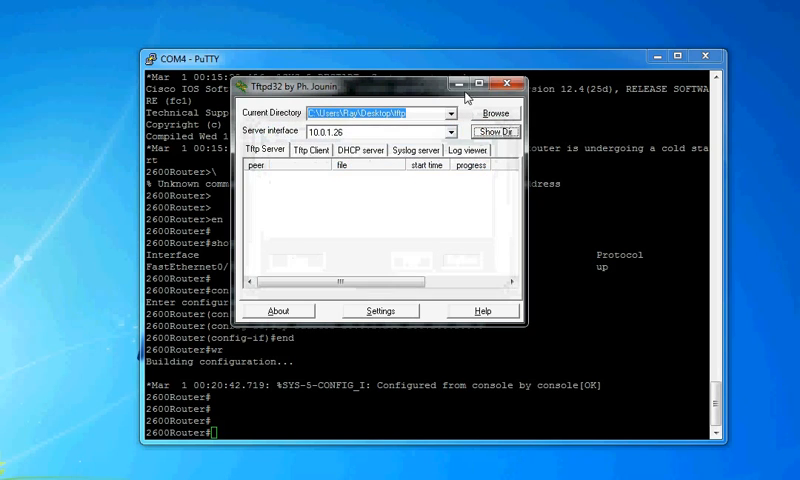
{"action": "left_click", "coordinate": [512, 83]}
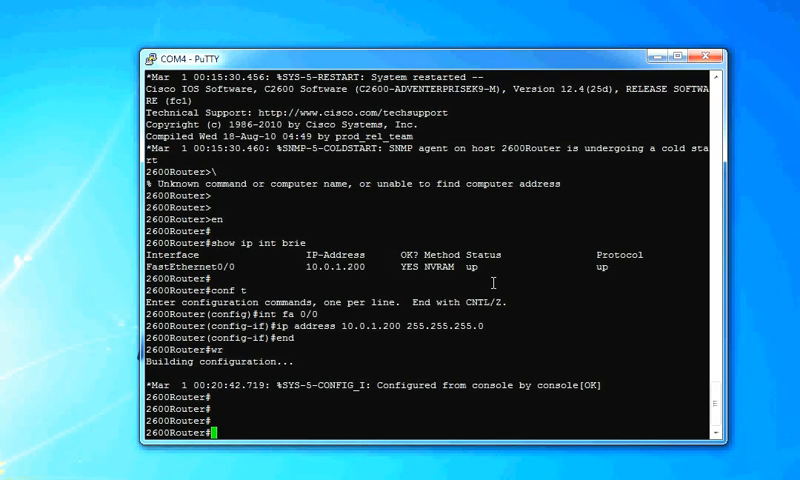
- Copy tftp: to flash: from host 10.0.1.26 using source c2600-adventerprisek9-mz.124-25d.bin
{"action": "type", "text": "copy t"}
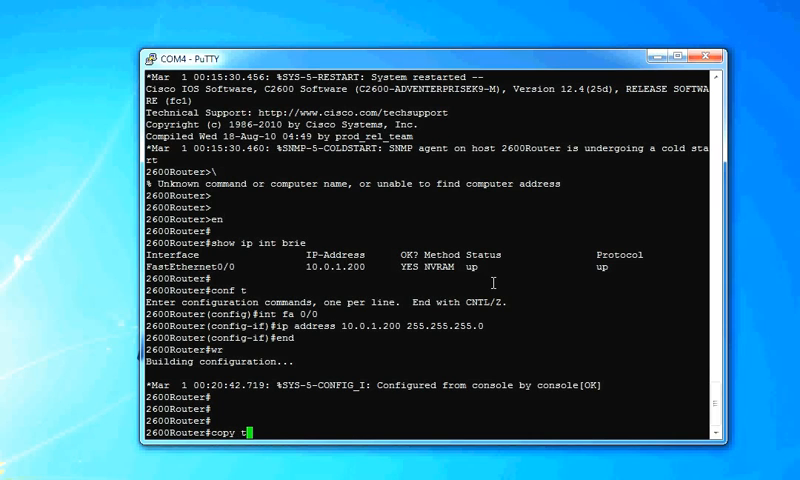
{"action": "type", "text": "ftp:"}
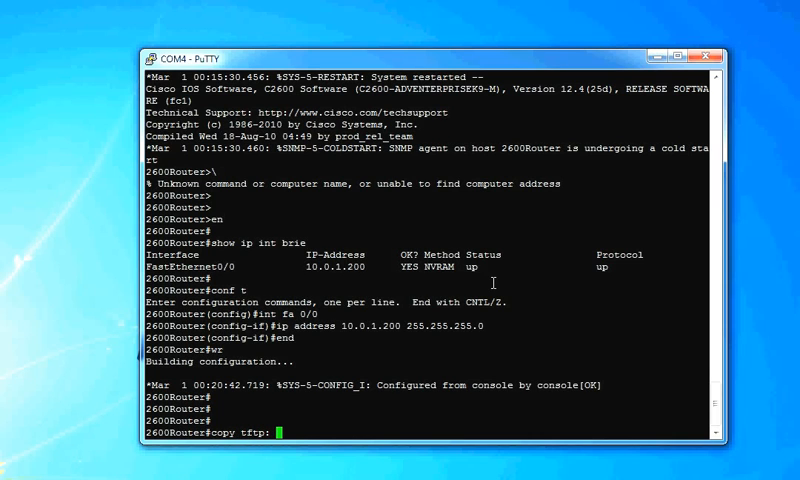
{"action": "type", "text": "flash:"}
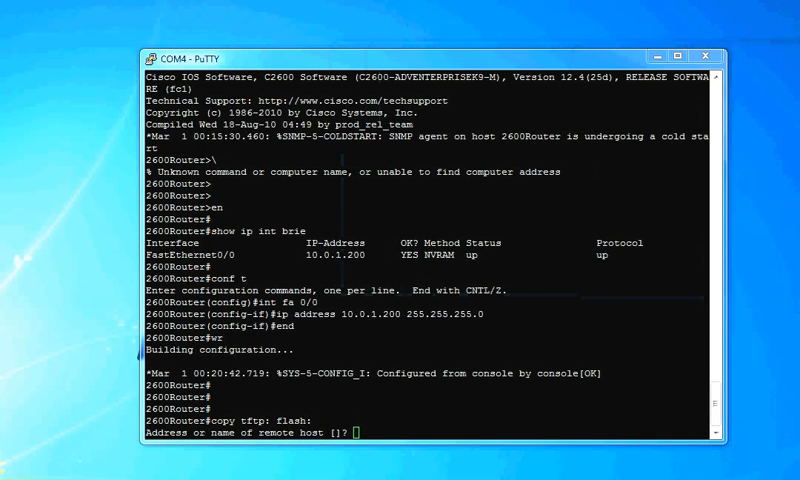
{"action": "type", "text": "1"}
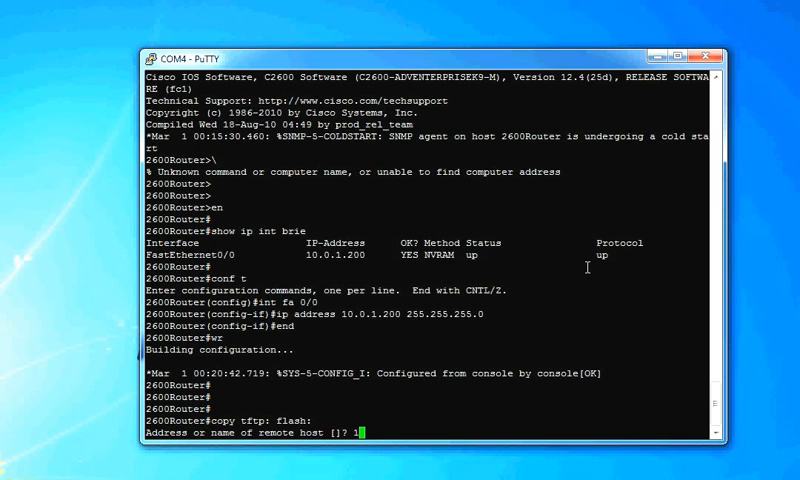
{"action": "type", "text": "0.0.1.26"}
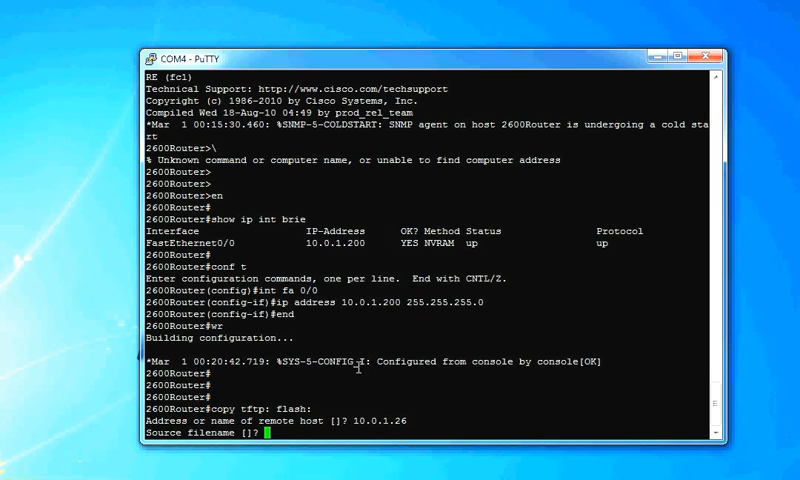
{"action": "type", "text": "c2600-adventerprisek9-mz.124-25d.bin"}
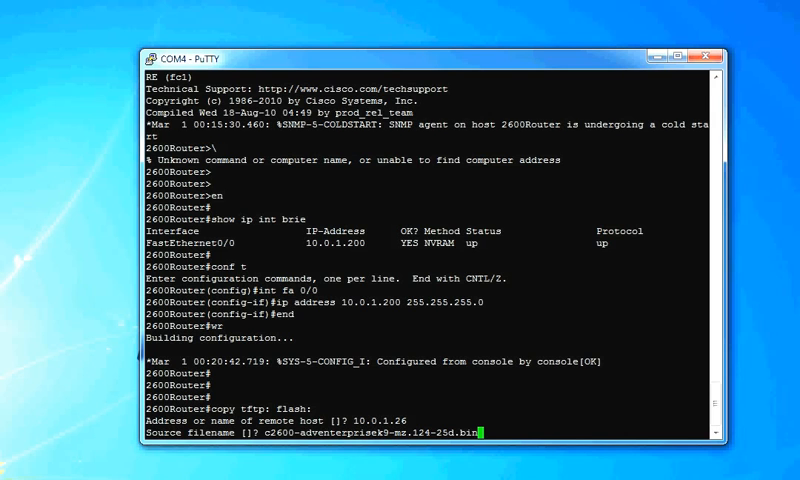
{"action": "key", "text": "enter"}
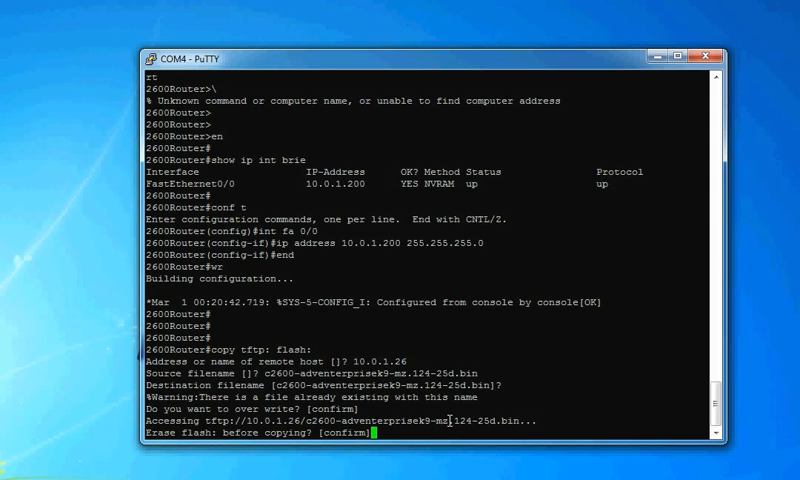
- Confirm erasing flash so the 29968428-byte image loads with checksum OK
{"action": "key", "text": "enter"}
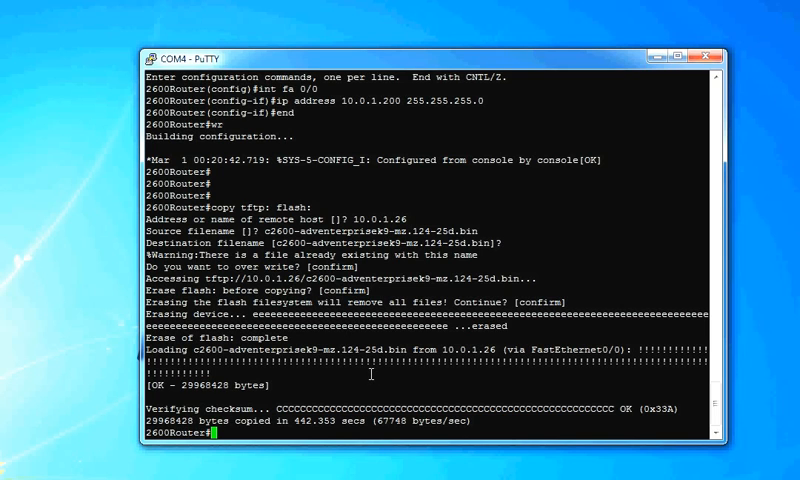
- Issue and confirm 'reload', restarting the router into System Bootstrap 12.2(7r)
{"action": "type", "text": "reload"}
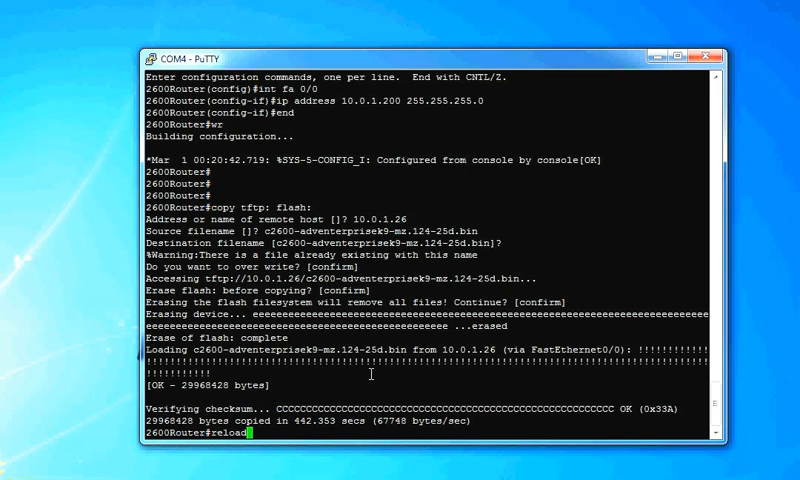
{"action": "key", "text": "Return"}
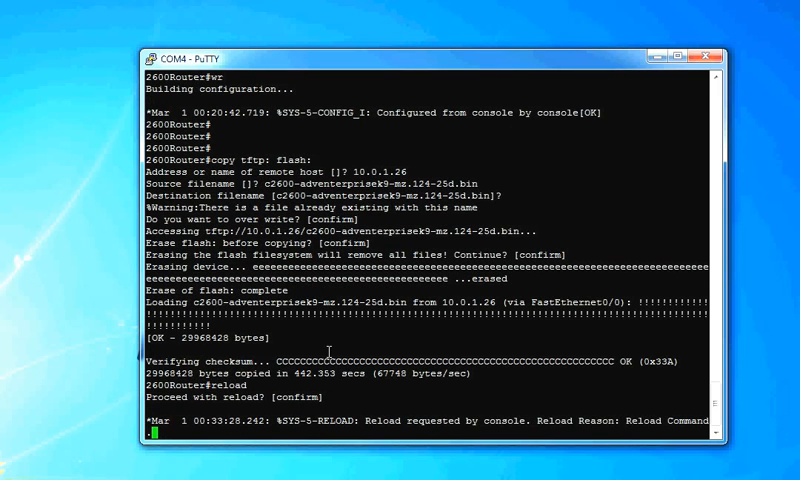
{"action": "scroll", "scroll_direction": "down", "scroll_amount": 3}
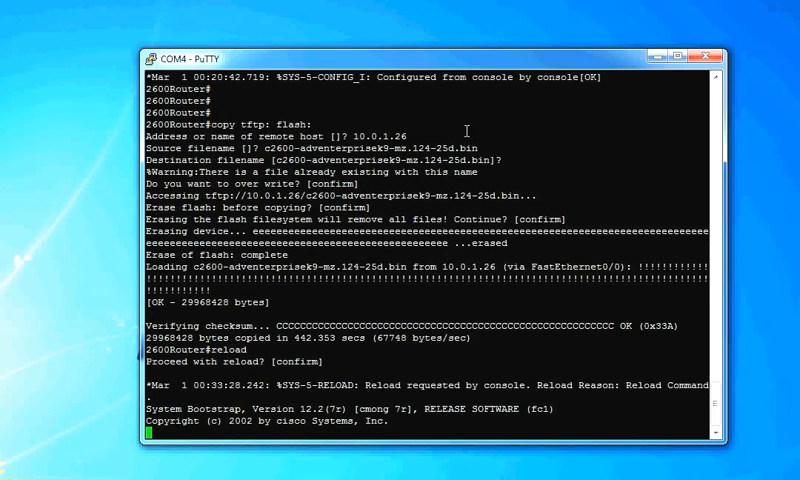